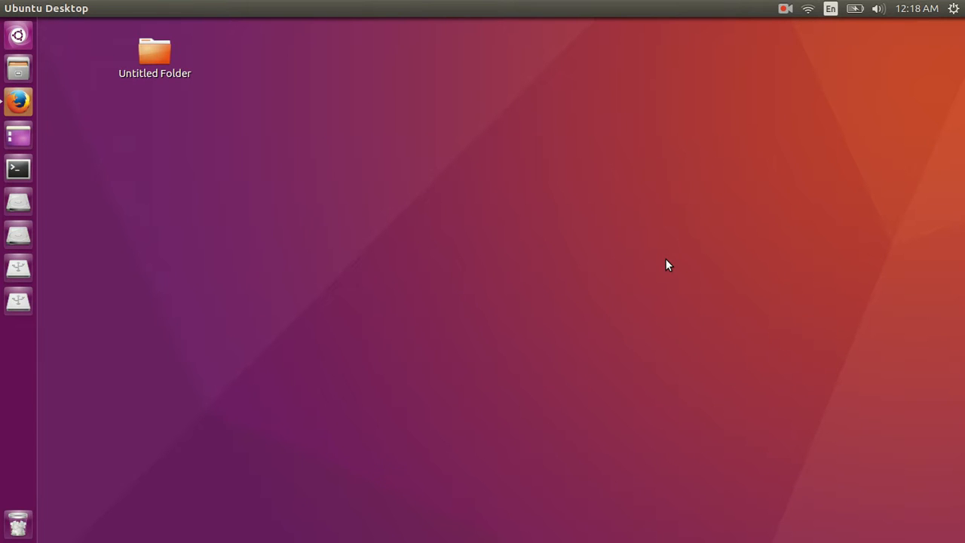
pyautogui.moveTo(693, 317)
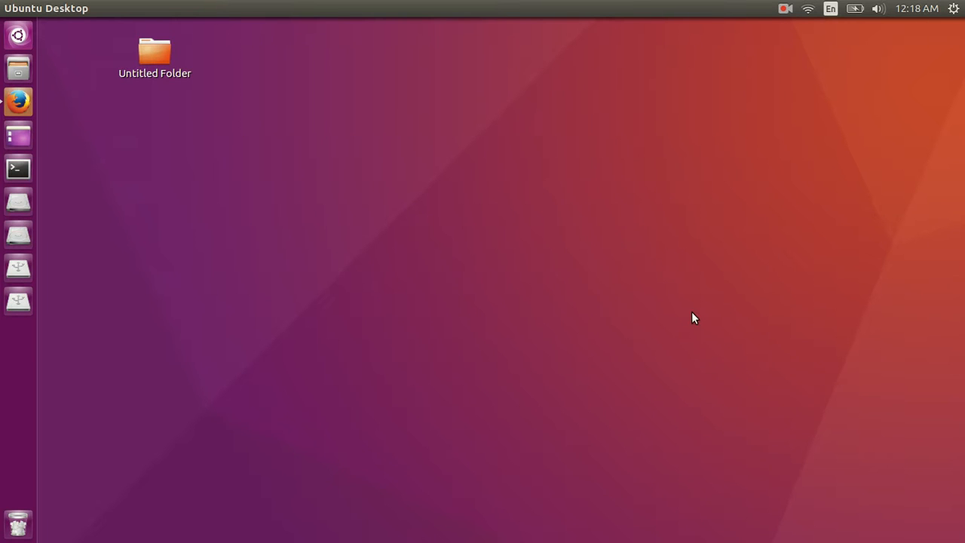
# Step: Clear the old 'ka' Dash search and search for 'print' to find Printers
pyautogui.write('ka')
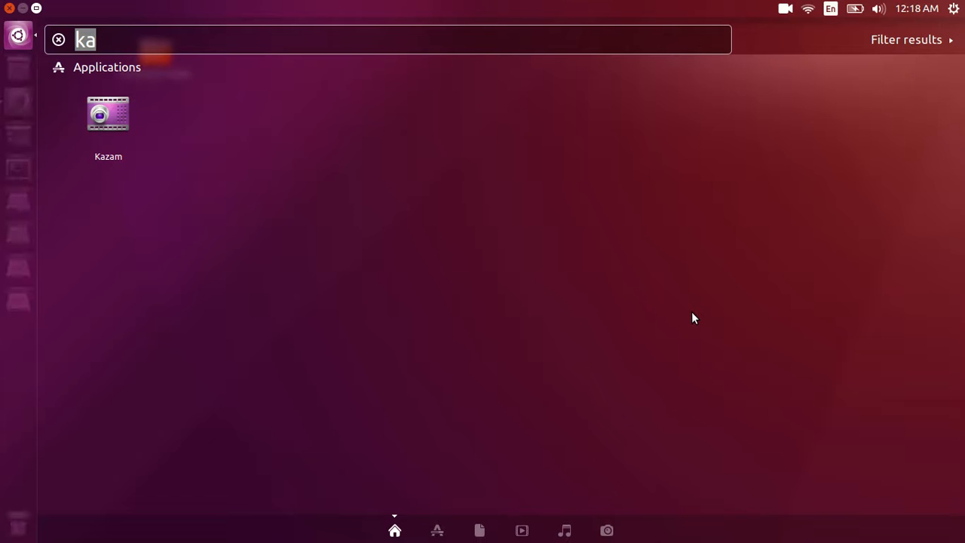
pyautogui.click(58, 39)
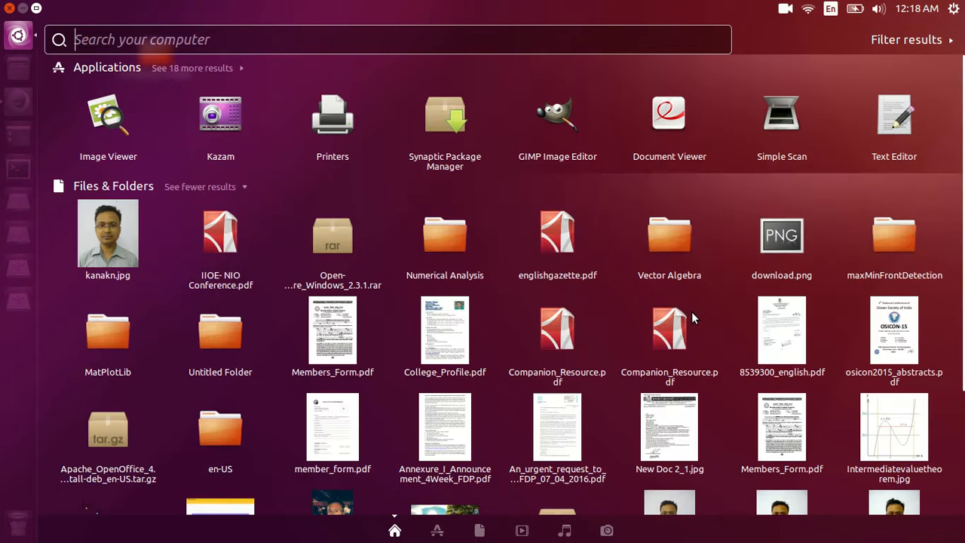
pyautogui.write('print')
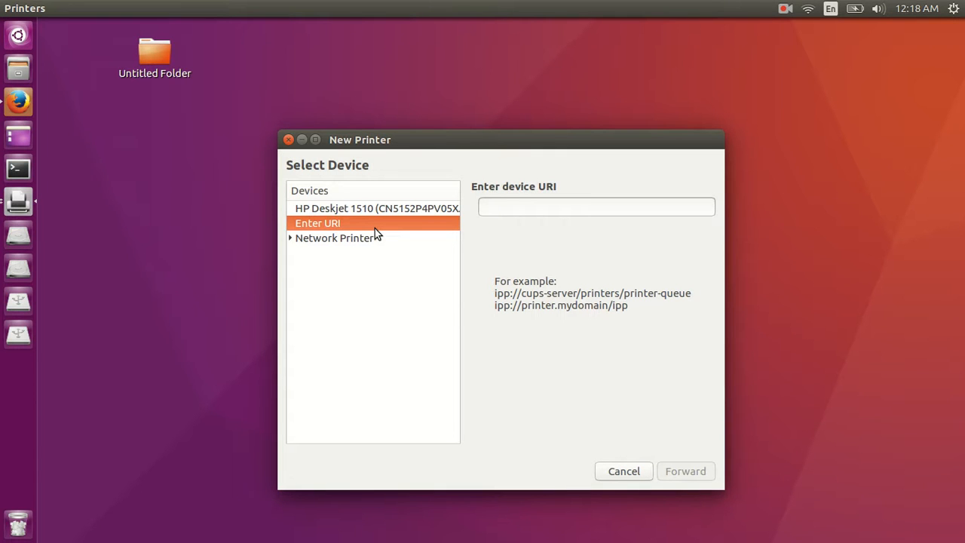
# Step: Choose HP Deskjet 1510 over HPLIP and continue to the Describe Printer step
pyautogui.moveTo(500, 139); pyautogui.dragTo(473, 113)
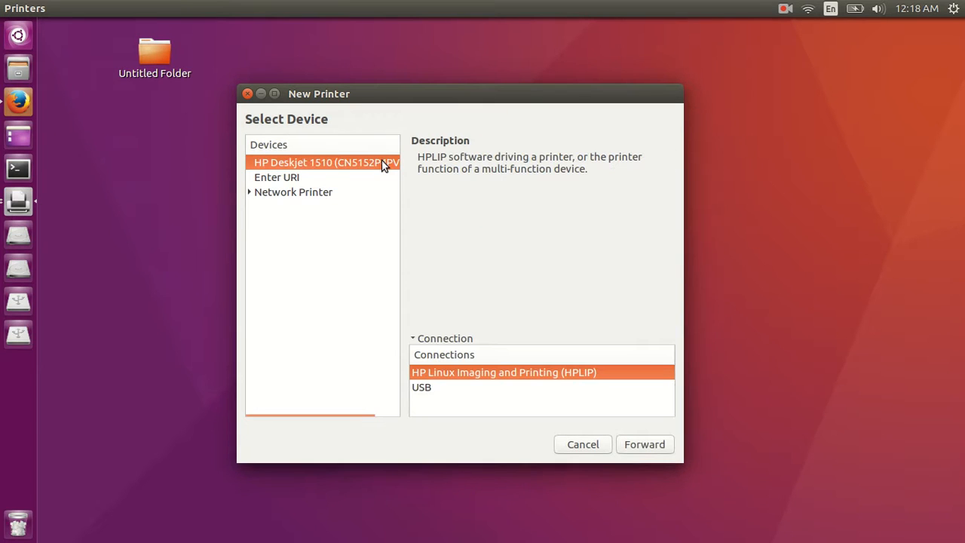
pyautogui.moveTo(728, 459)
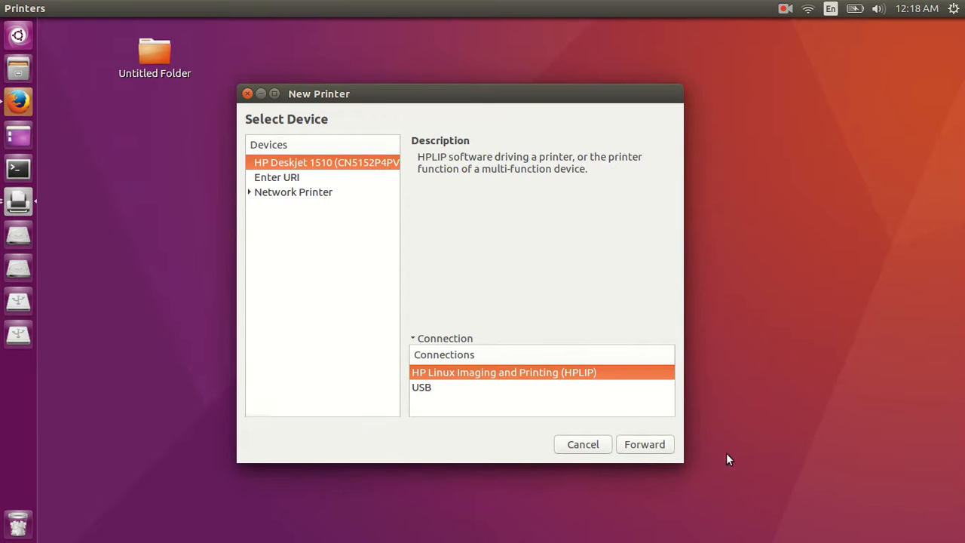
pyautogui.click(644, 444)
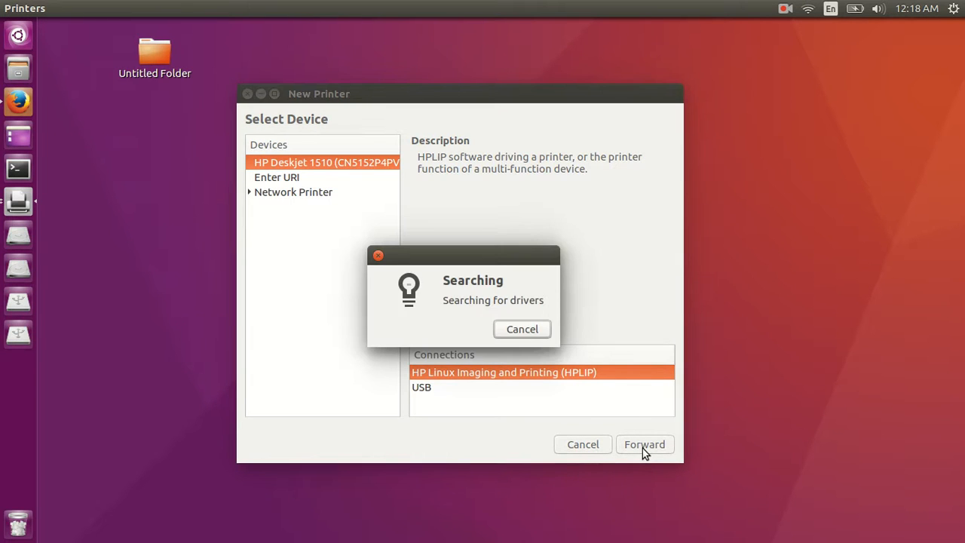
pyautogui.click(645, 444)
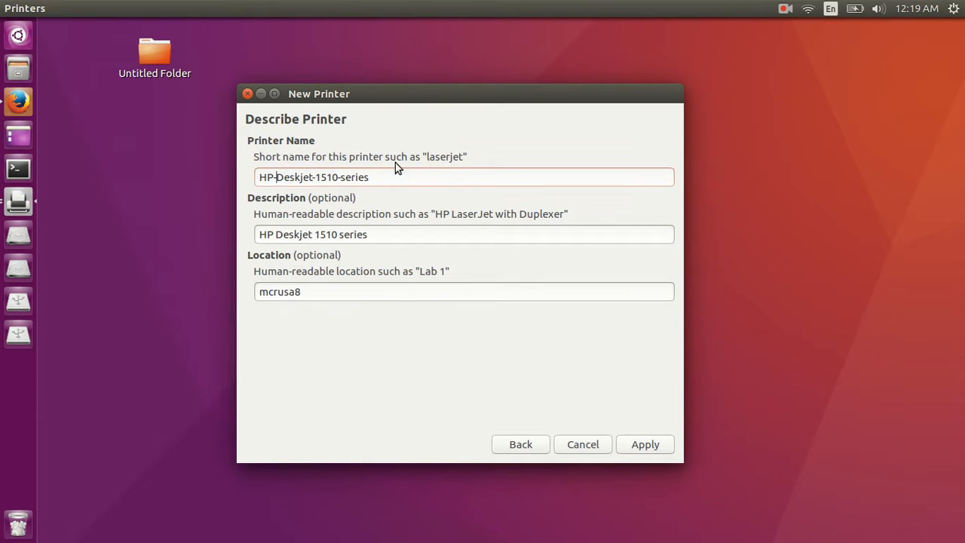
# Step: Remove 'HP-' and '-series' so the printer name reads Deskjet-1510
pyautogui.press('BackSpace')
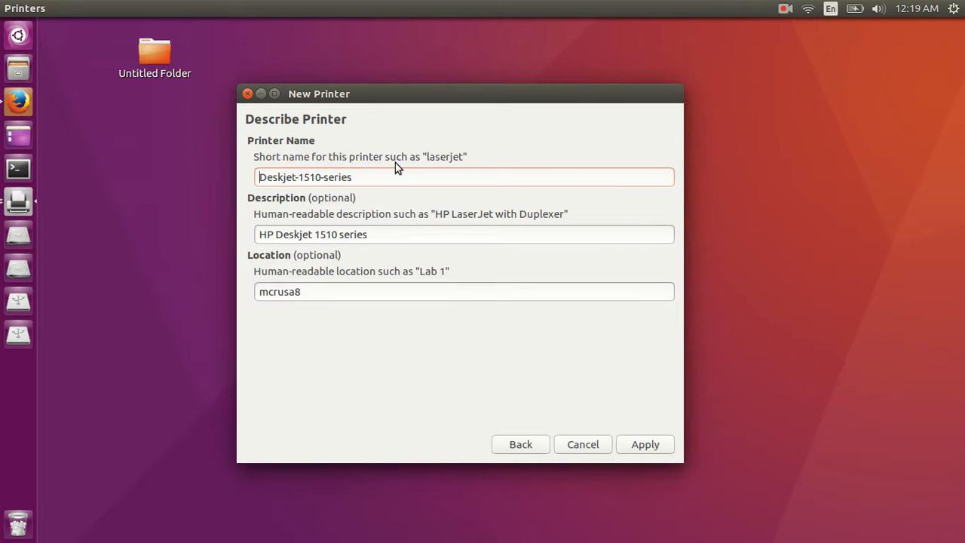
pyautogui.press('Backspace')
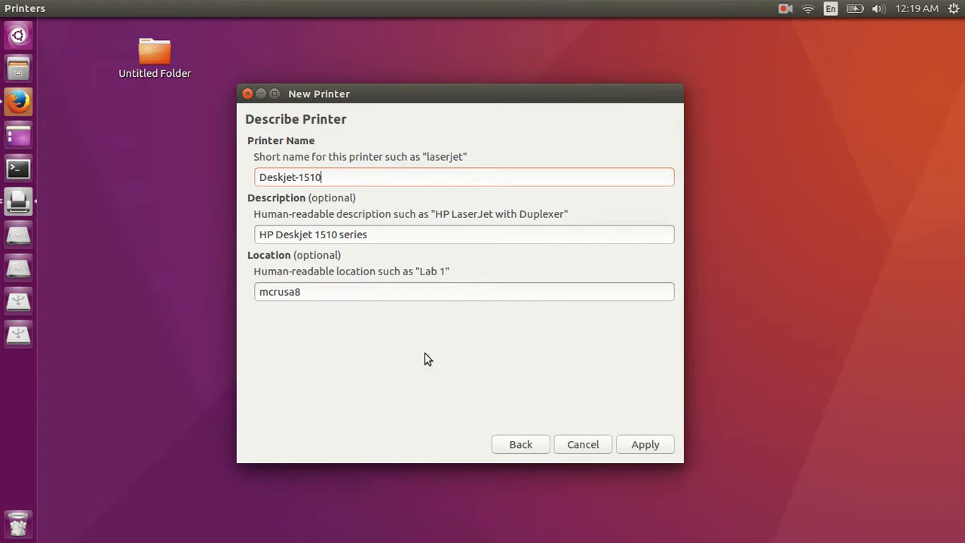
pyautogui.click(463, 292)
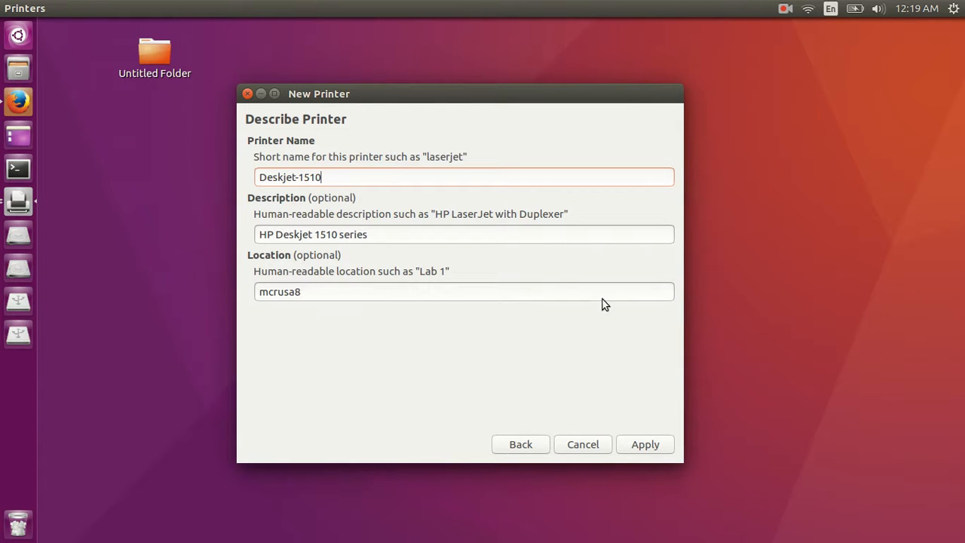
pyautogui.moveTo(525, 316)
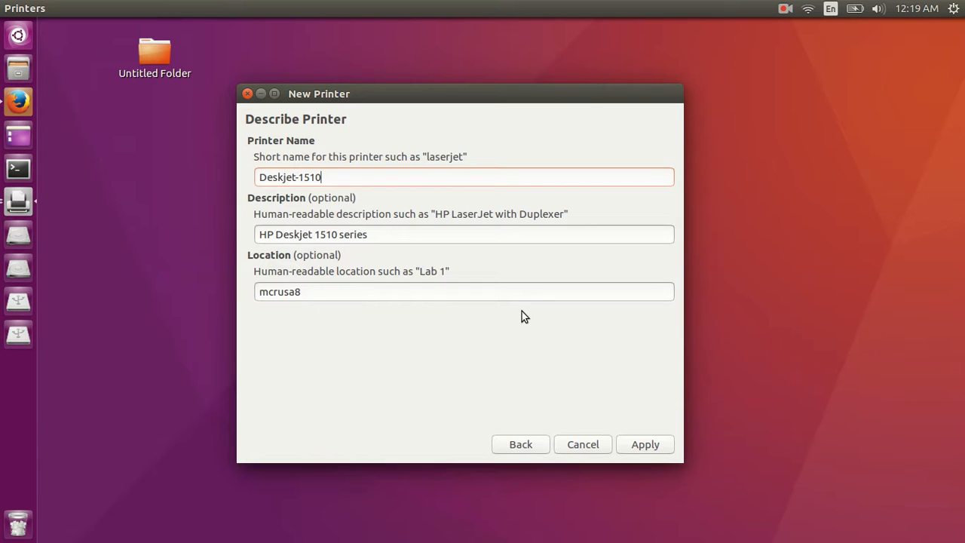
pyautogui.moveTo(633, 443)
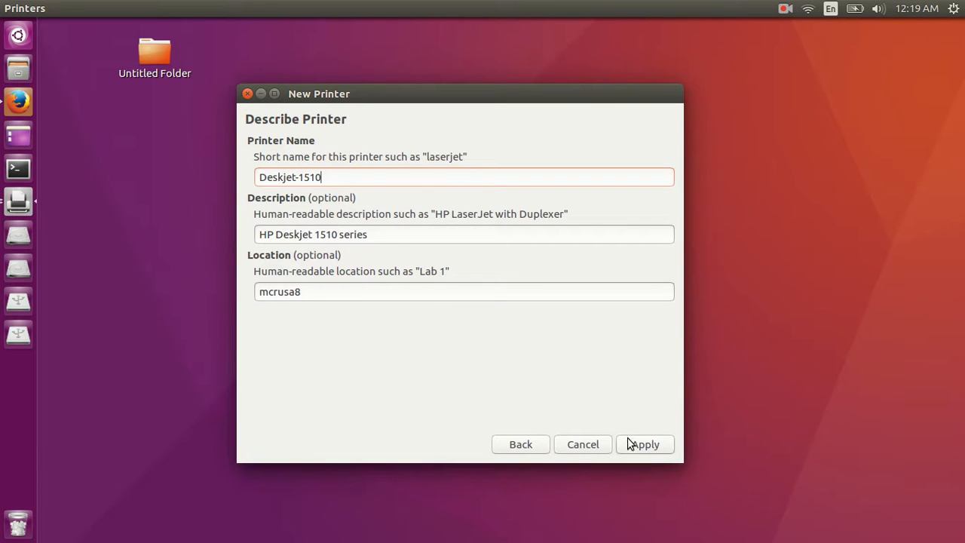
pyautogui.moveTo(641, 448)
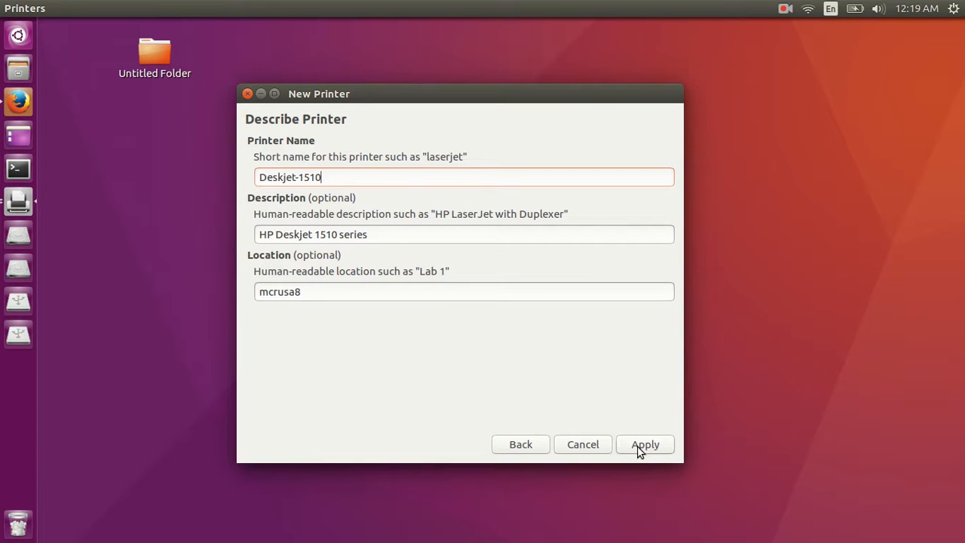
# Step: Apply the Deskjet-1510 setup and decline printing a test page
pyautogui.click(645, 444)
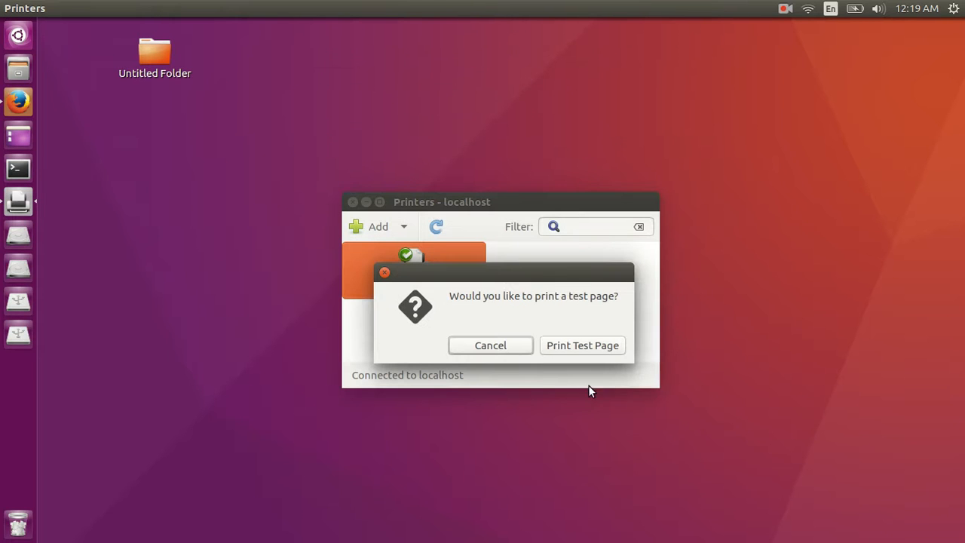
pyautogui.moveTo(582, 344)
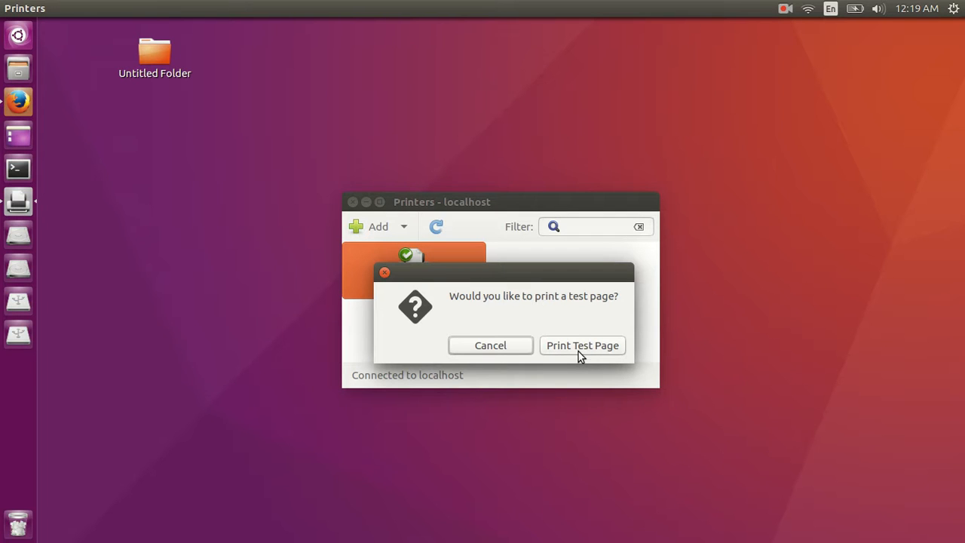
pyautogui.moveTo(490, 345)
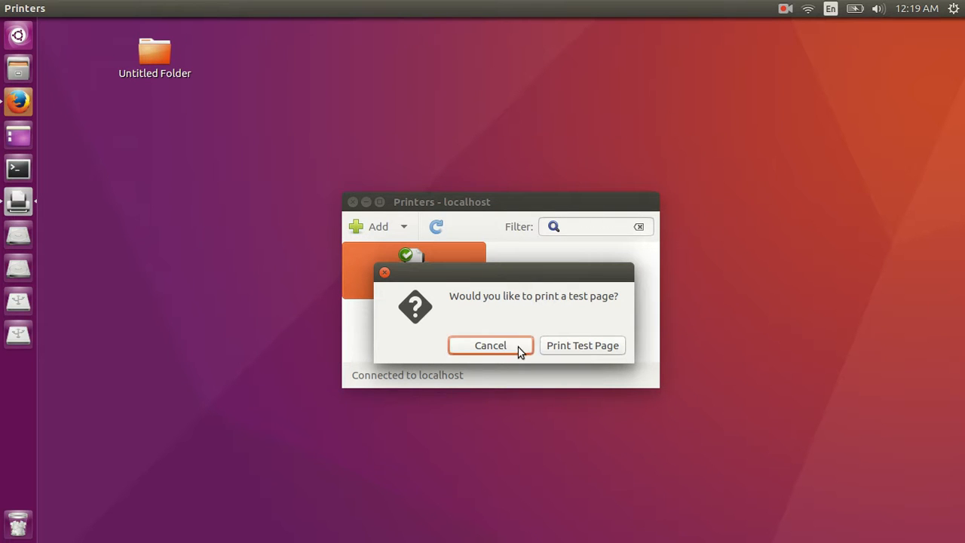
pyautogui.click(490, 344)
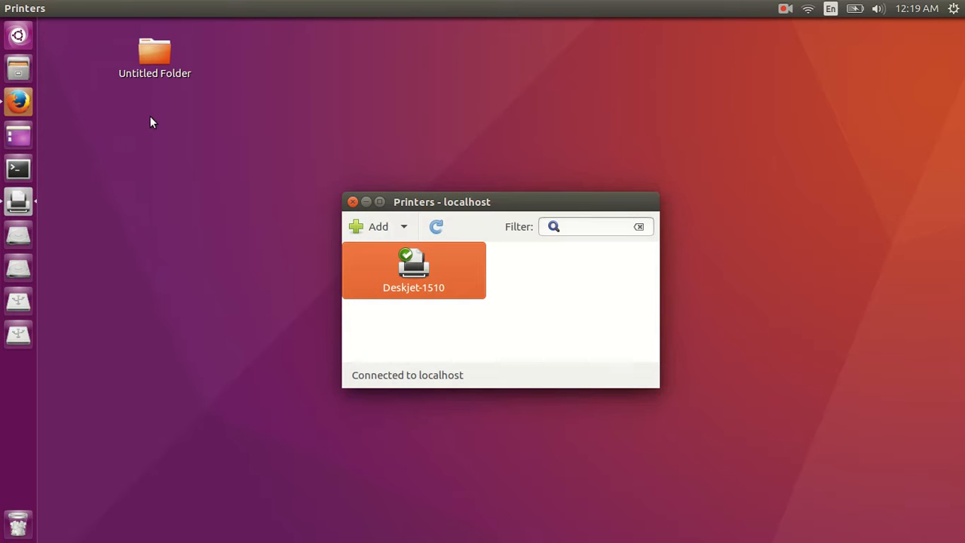
pyautogui.moveTo(789, 13)
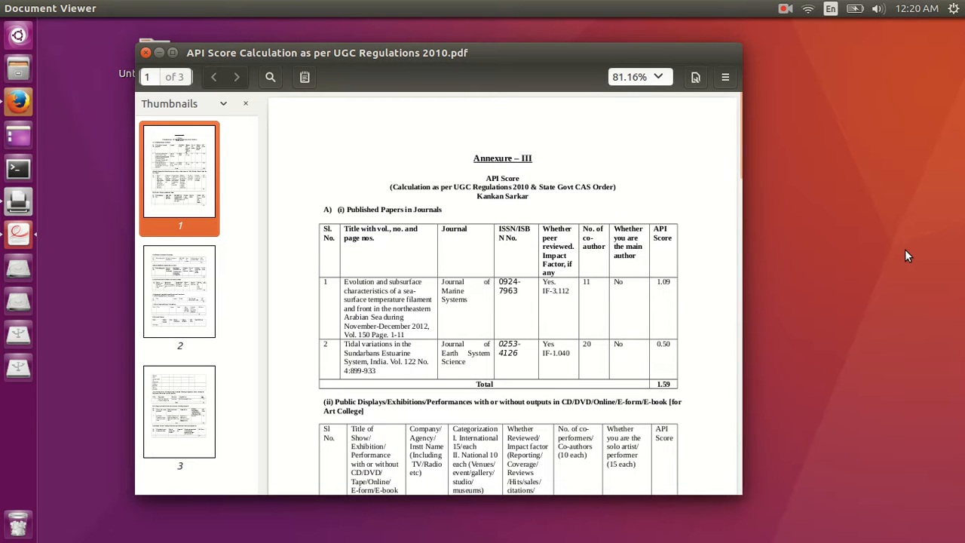
# Step: Scroll through the first page of the API Score Calculation PDF
pyautogui.scroll(-3)
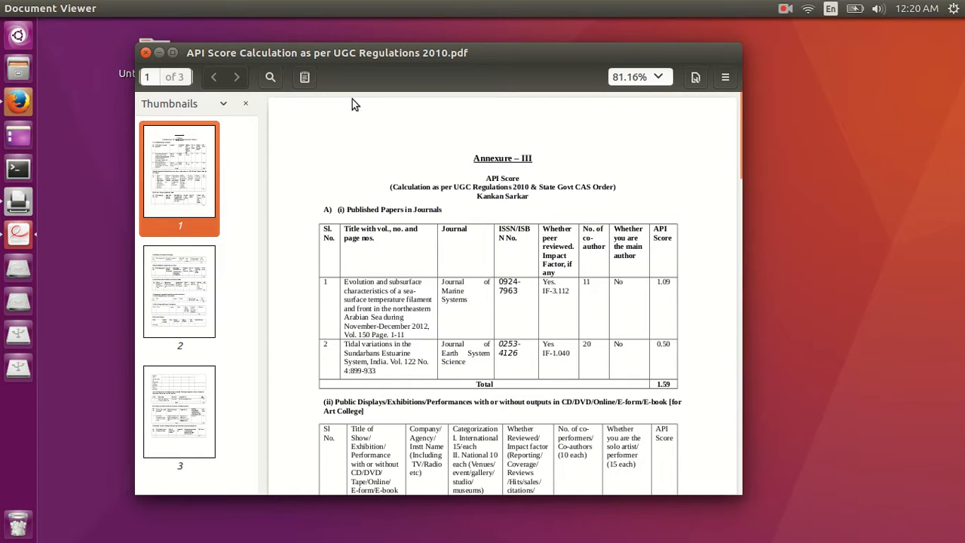
pyautogui.scroll(-3)
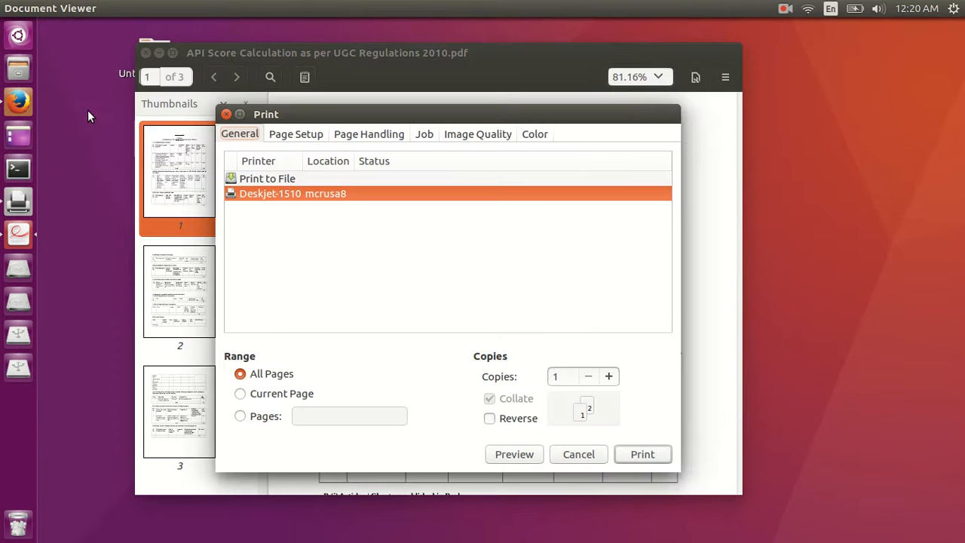
pyautogui.moveTo(286, 201)
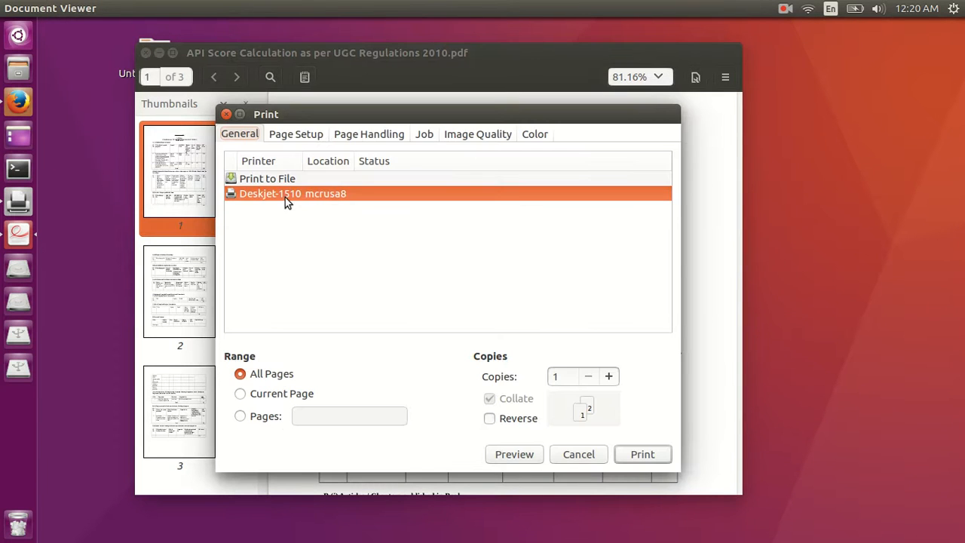
pyautogui.moveTo(249, 206)
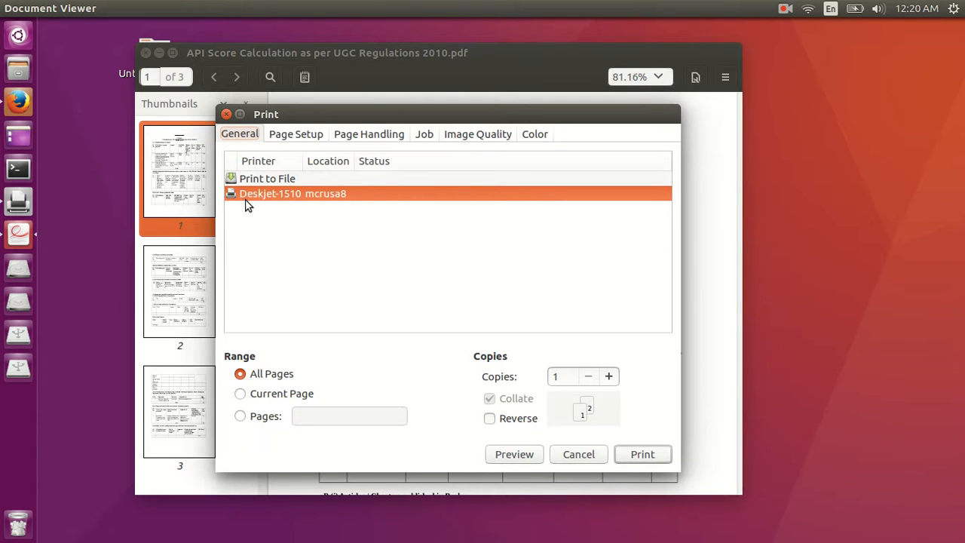
pyautogui.moveTo(304, 209)
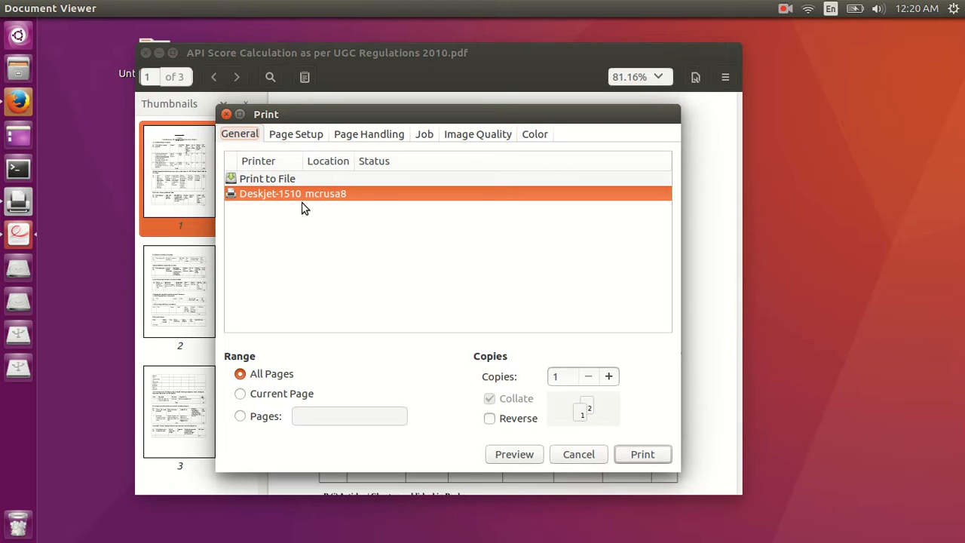
pyautogui.moveTo(338, 191)
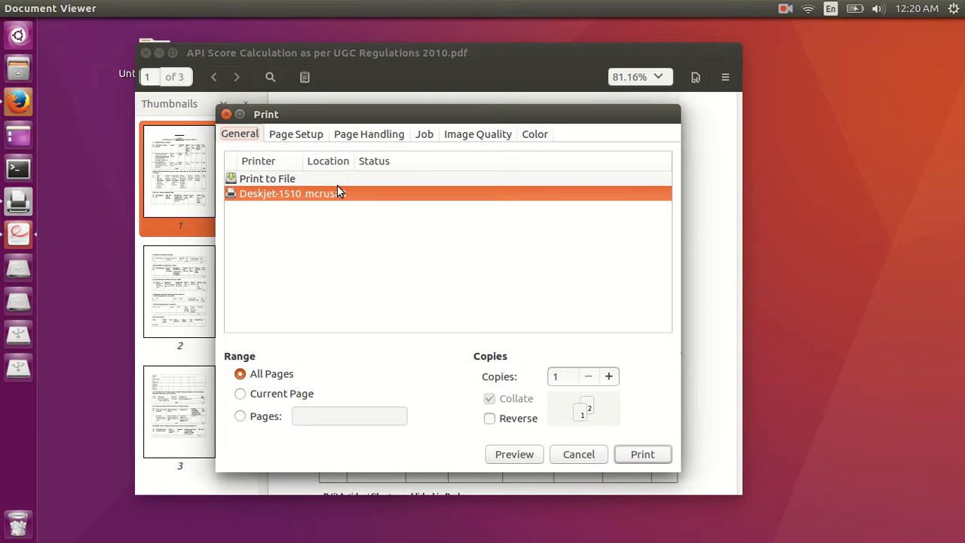
# Step: Restrict the print page range to page 1
pyautogui.click(240, 415)
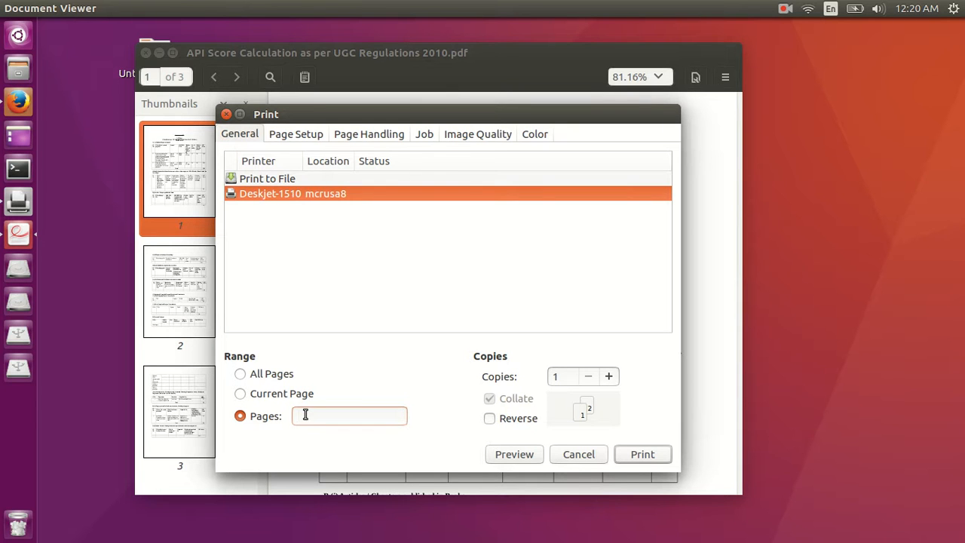
pyautogui.write('1')
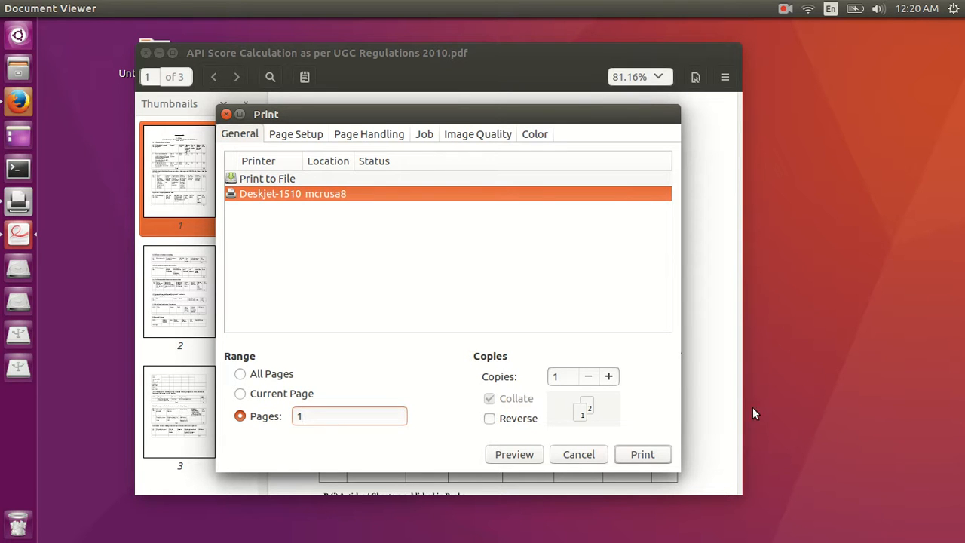
# Step: Print page 1 on Deskjet-1510 in black-only grayscale
pyautogui.click(534, 134)
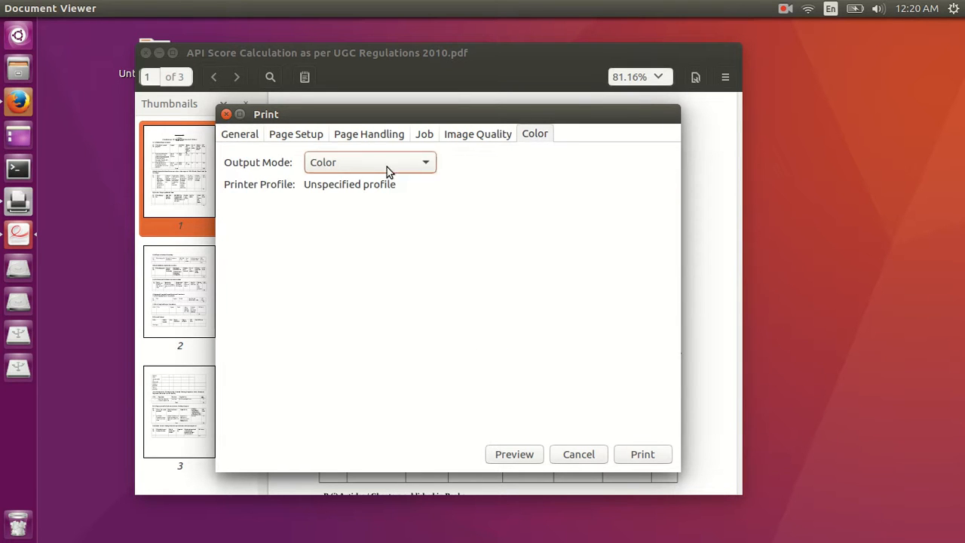
pyautogui.click(370, 162)
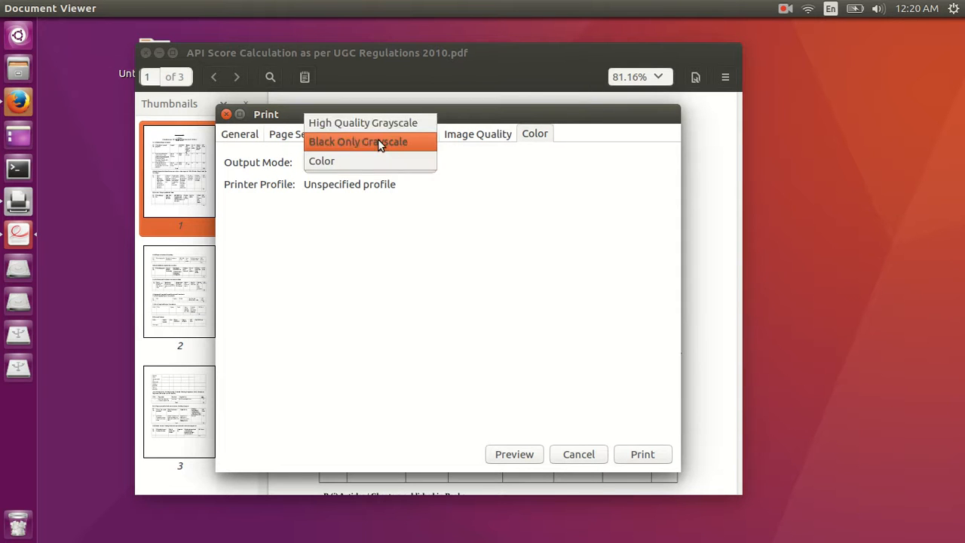
pyautogui.click(358, 141)
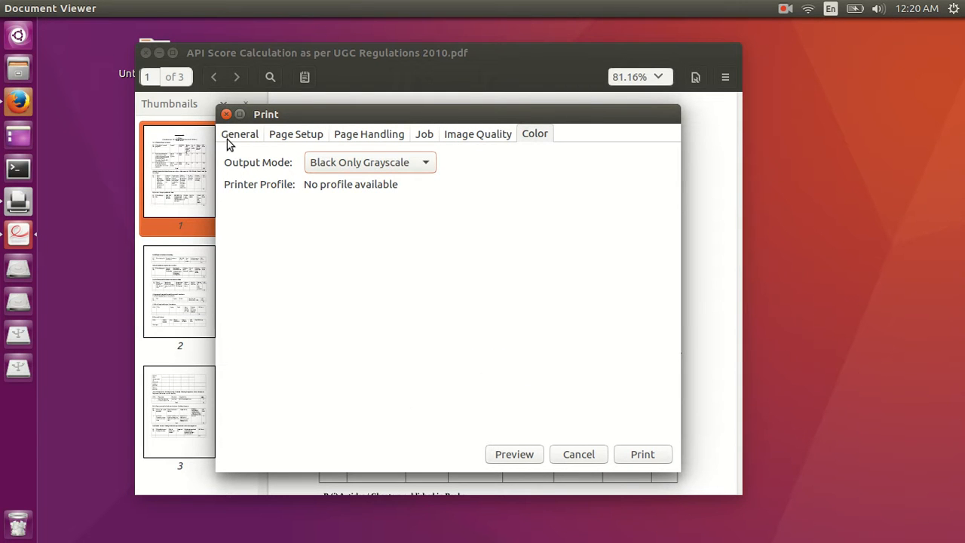
pyautogui.click(240, 133)
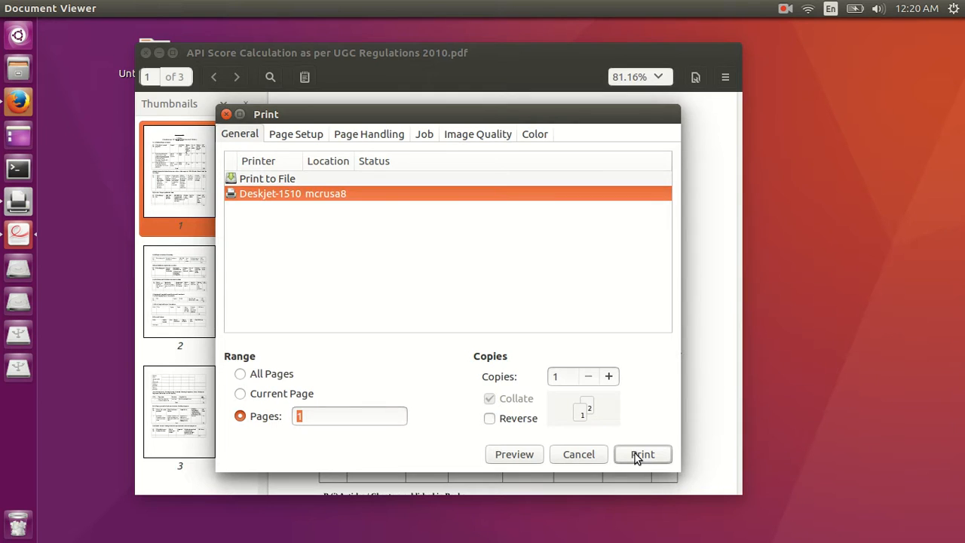
pyautogui.click(642, 454)
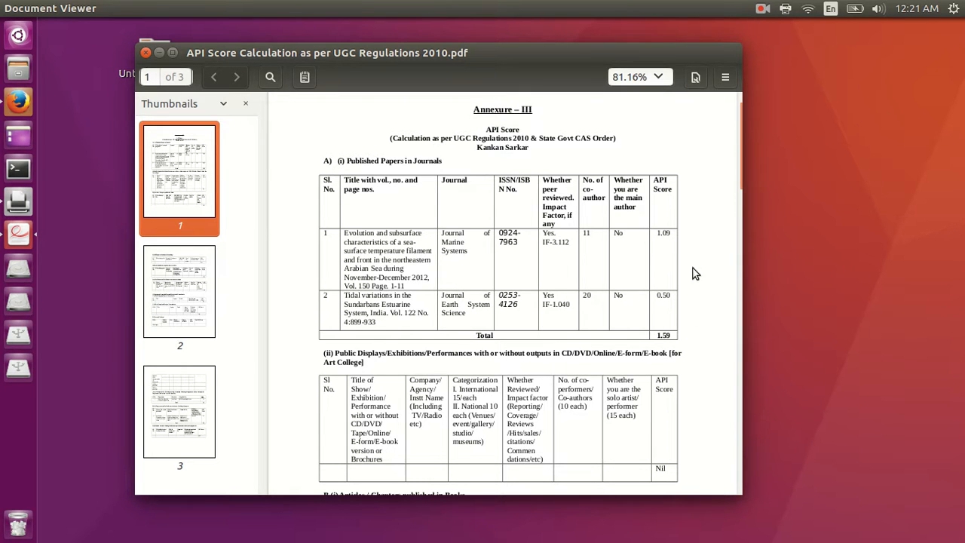
pyautogui.moveTo(151, 68)
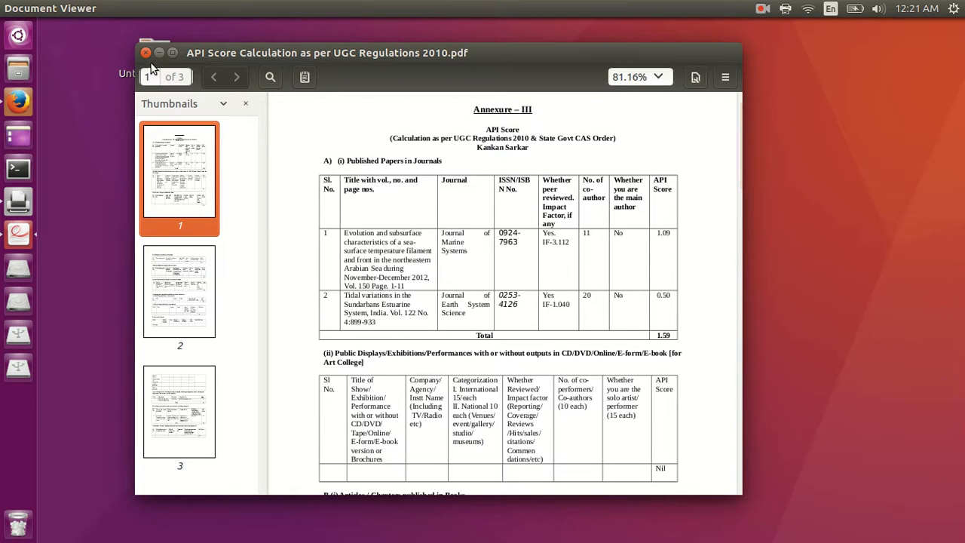
pyautogui.moveTo(274, 288)
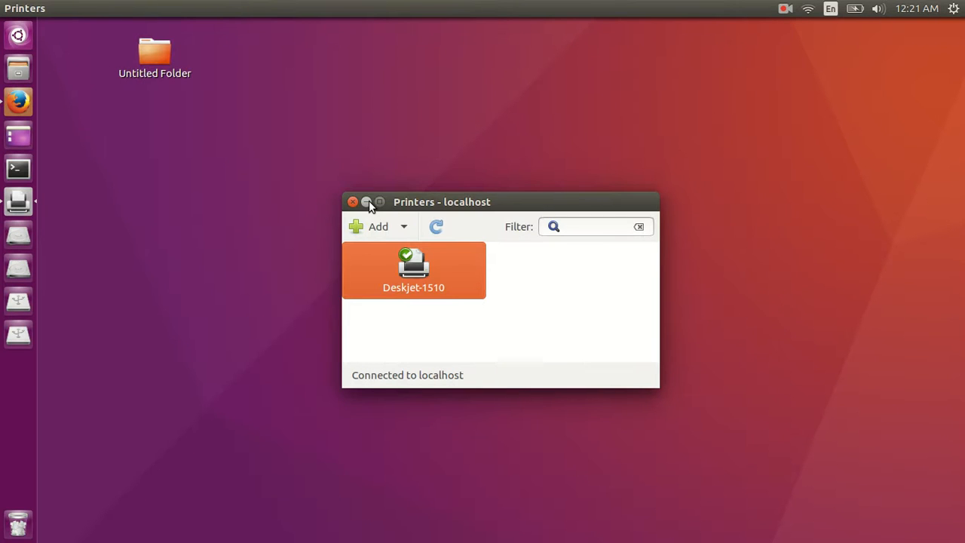
# Step: Close the Printers window and search the Dash for 'si' to find Simple Scan
pyautogui.click(366, 201)
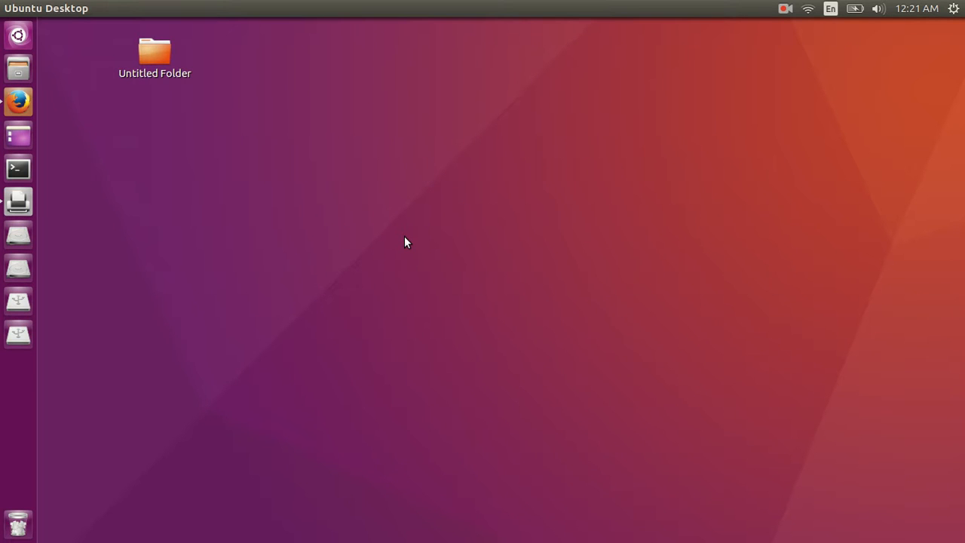
pyautogui.write('print')
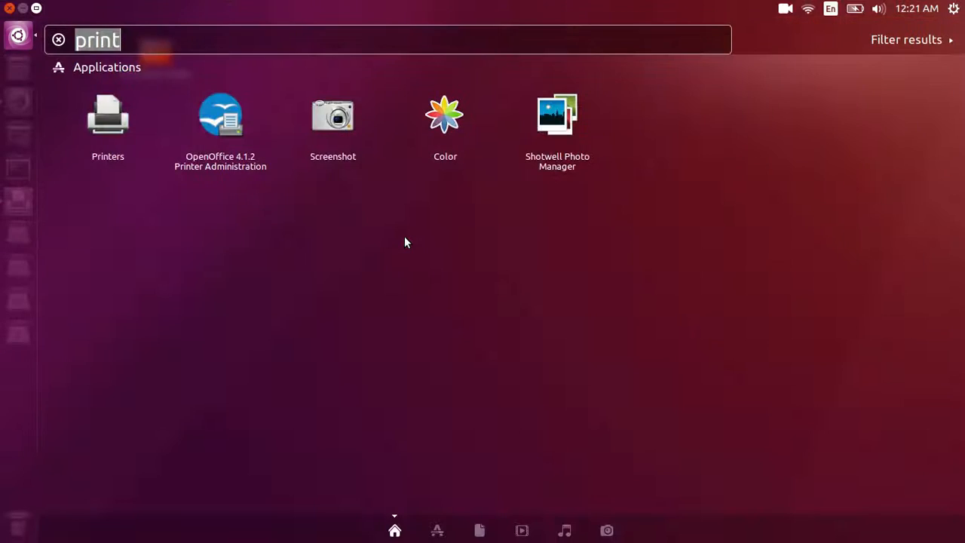
pyautogui.click(58, 39)
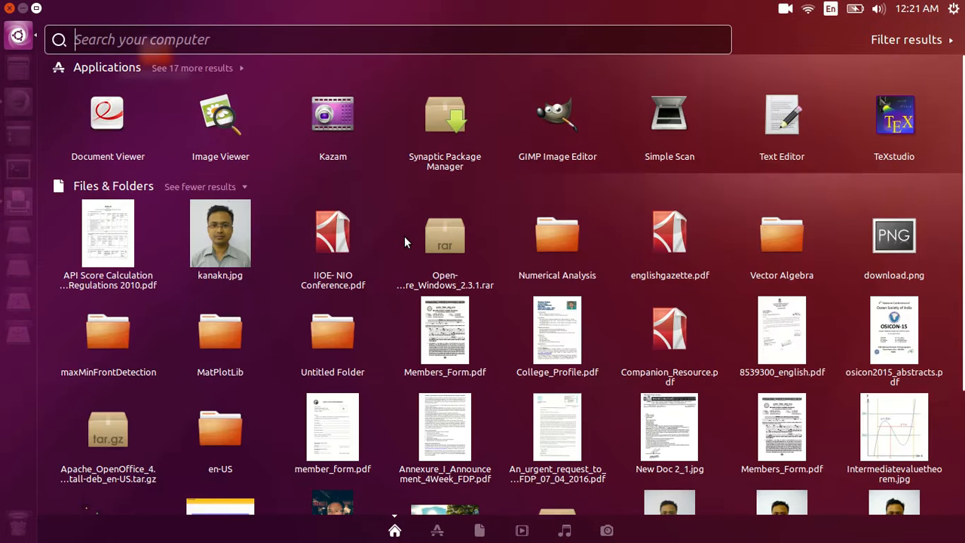
pyautogui.write('si')
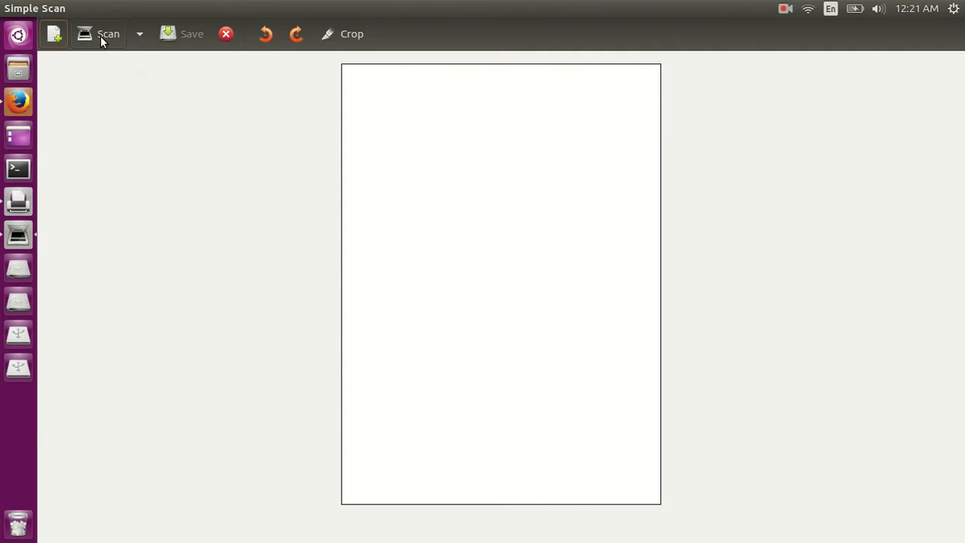
# Step: Scan the book page about intervals
pyautogui.click(100, 34)
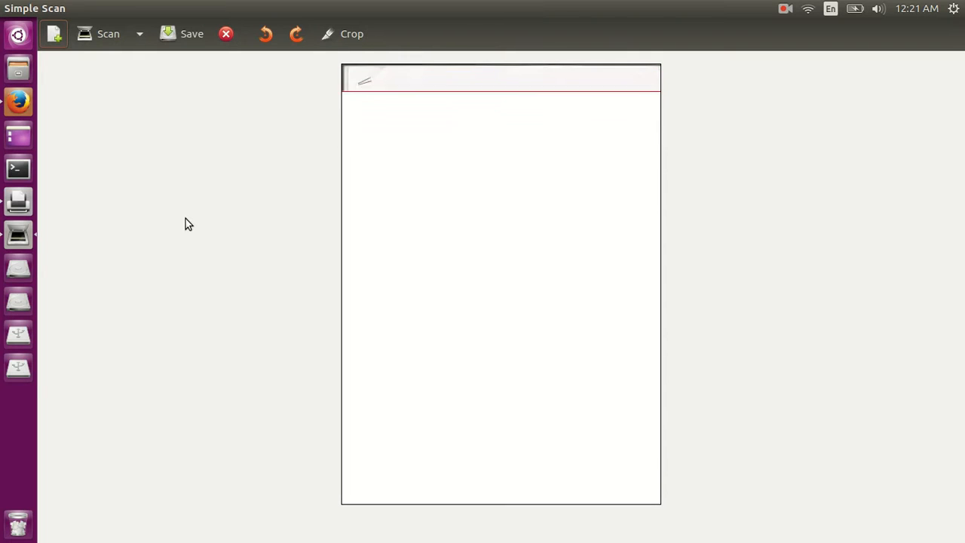
pyautogui.click(108, 33)
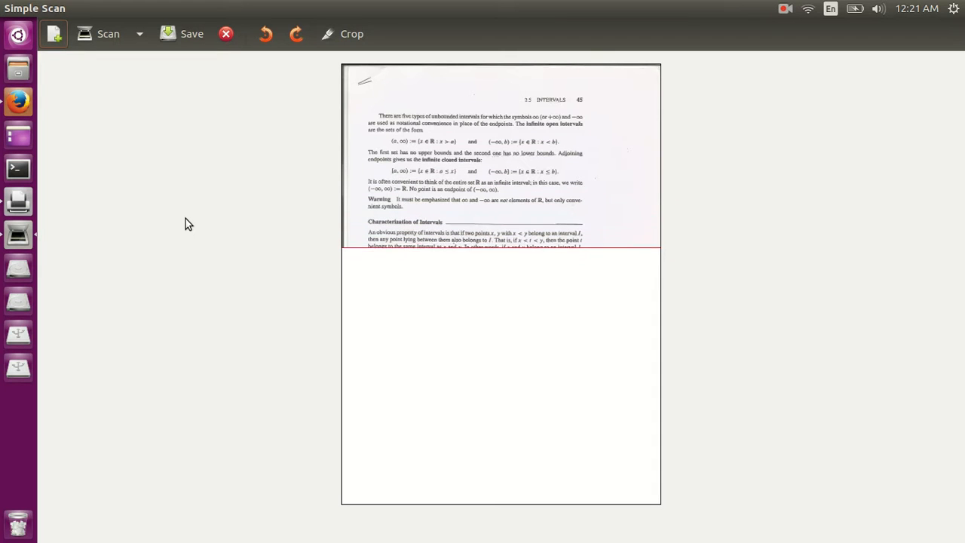
pyautogui.click(108, 33)
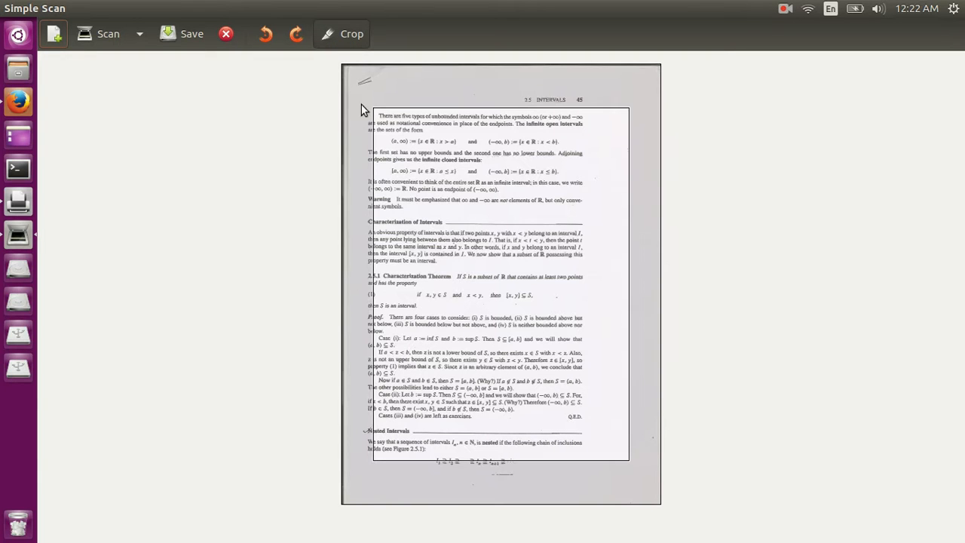
pyautogui.moveTo(373, 89)
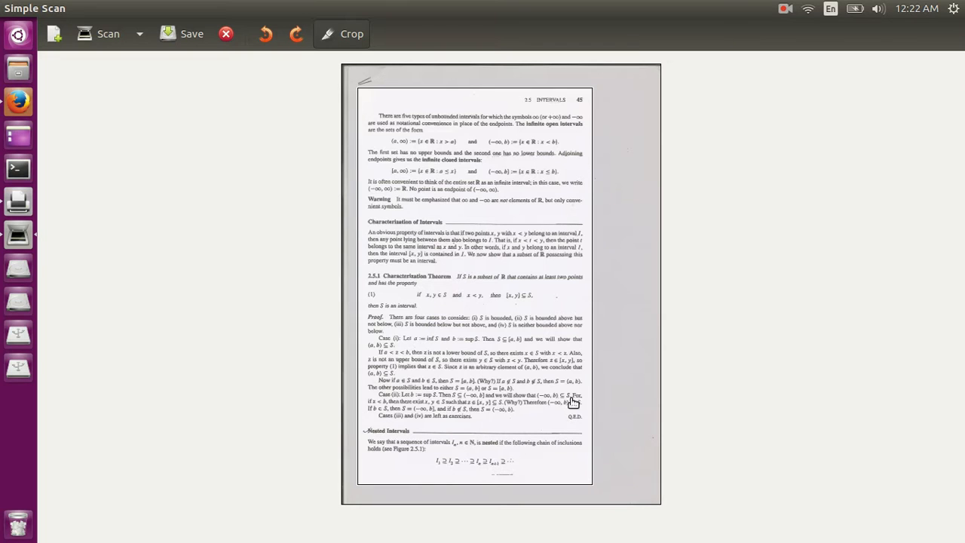
pyautogui.moveTo(181, 34)
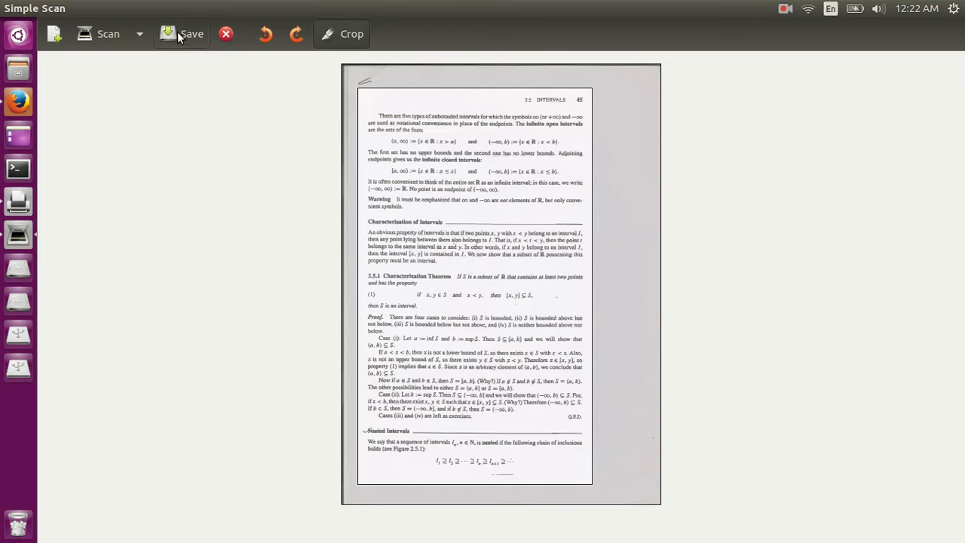
# Step: Change the file extension to pdf, show All Files, and save to the Desktop
pyautogui.click(184, 33)
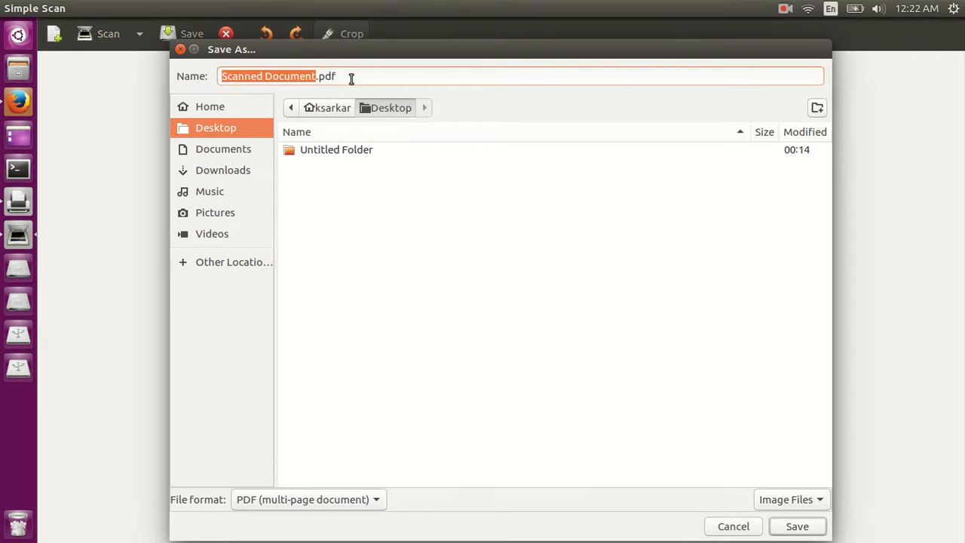
pyautogui.click(350, 76)
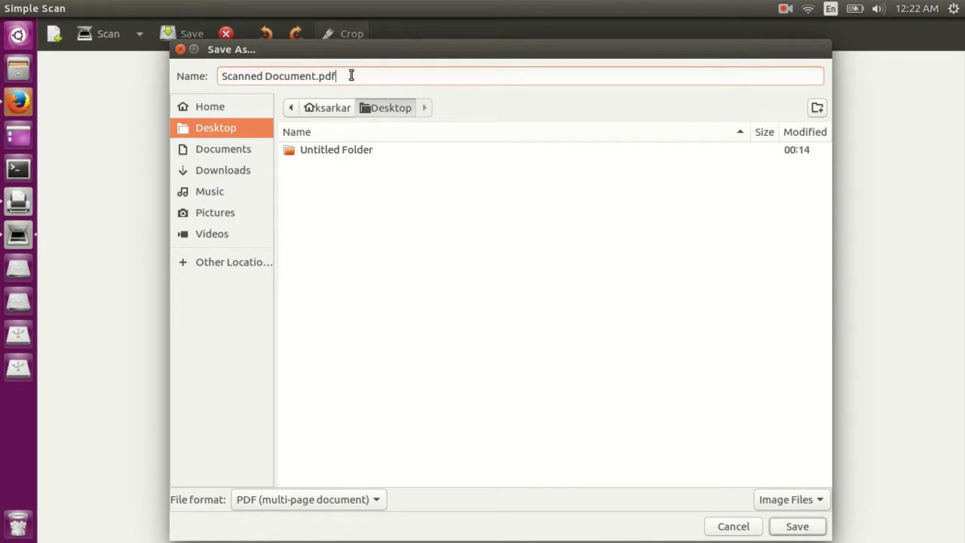
pyautogui.press('BackSpace')
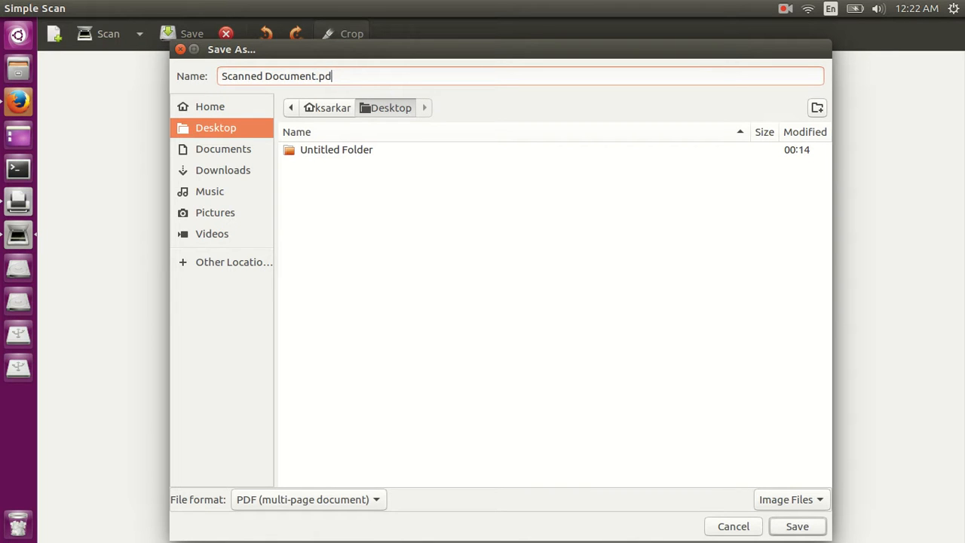
pyautogui.write('jpg')
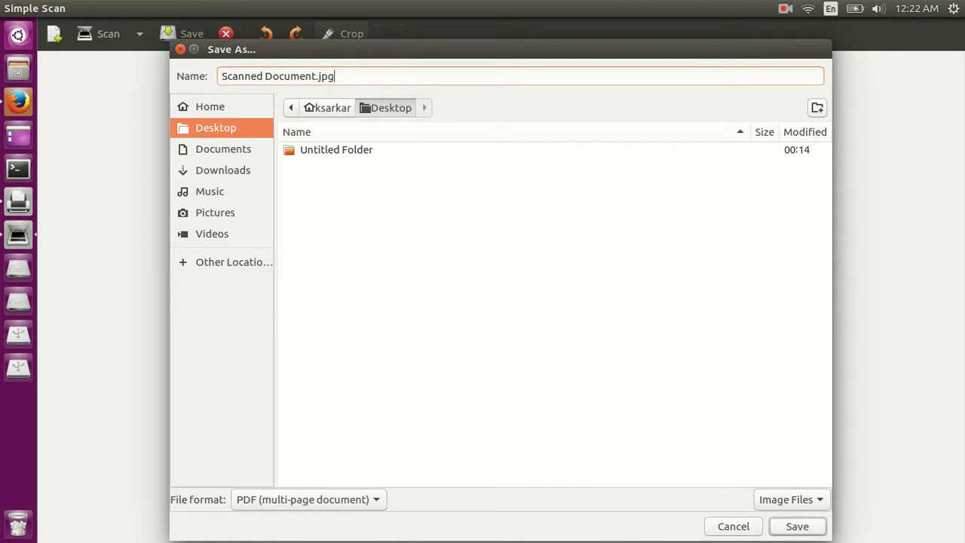
pyautogui.press('BackSpace')
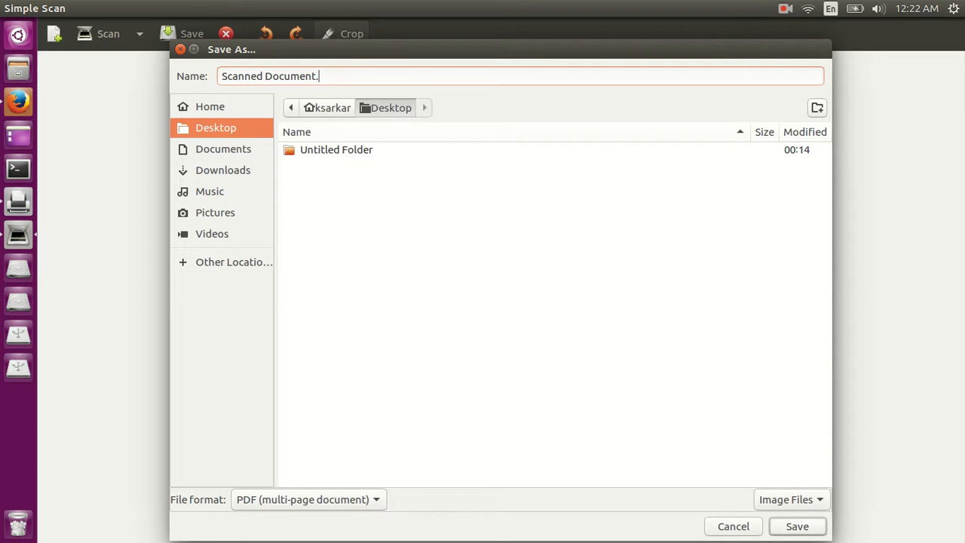
pyautogui.write('pdf')
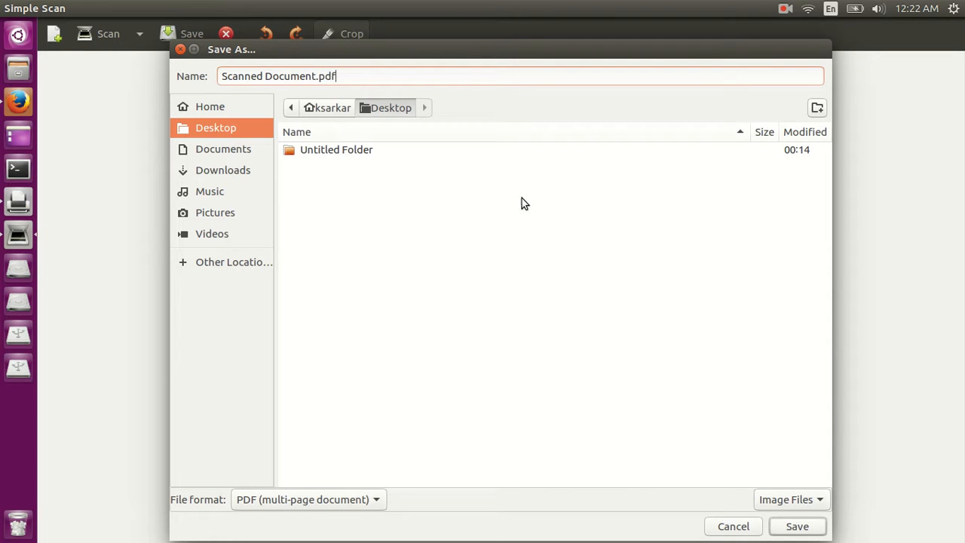
pyautogui.click(790, 499)
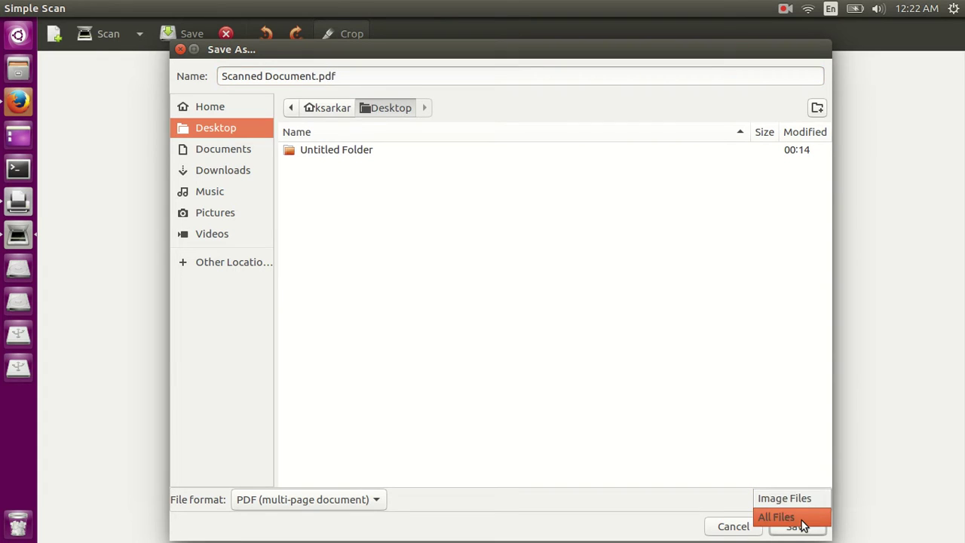
pyautogui.click(775, 517)
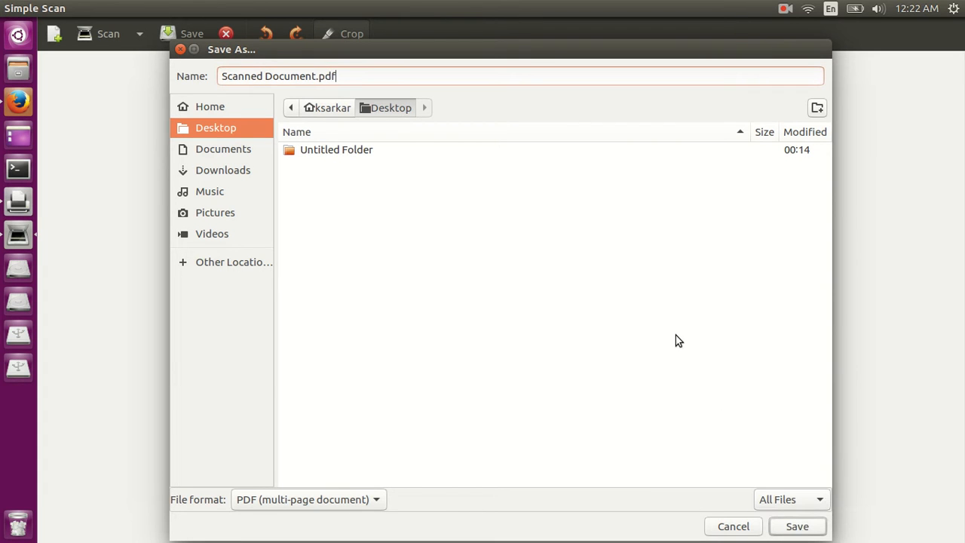
pyautogui.moveTo(238, 158)
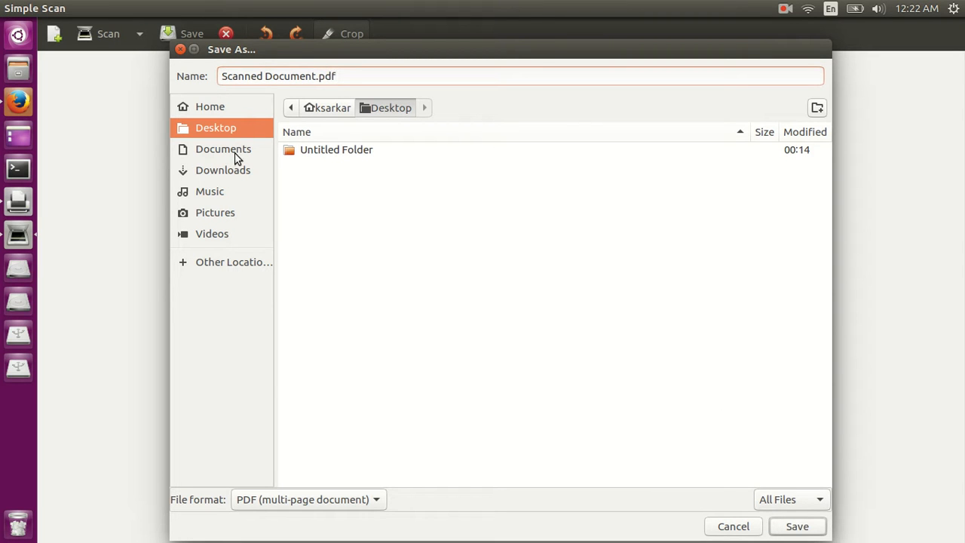
pyautogui.moveTo(756, 440)
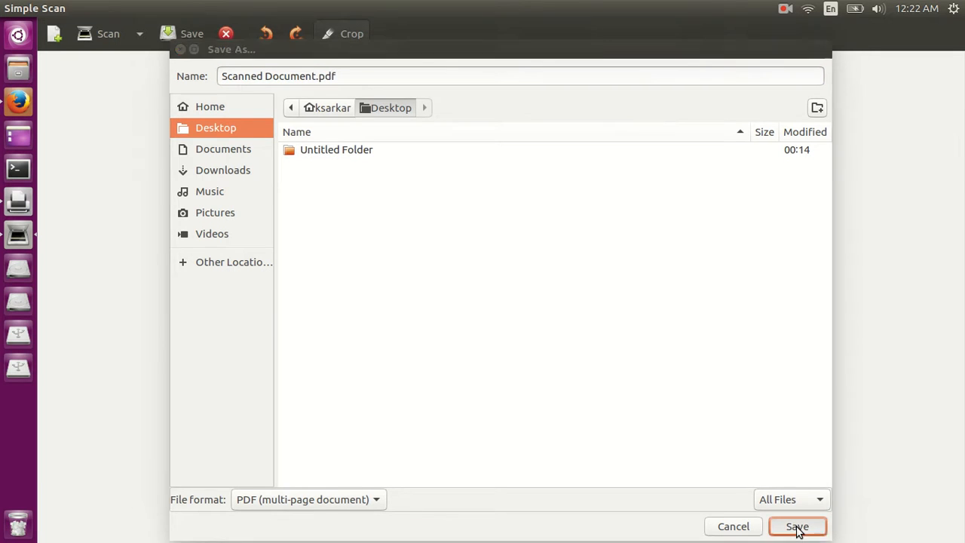
pyautogui.click(797, 526)
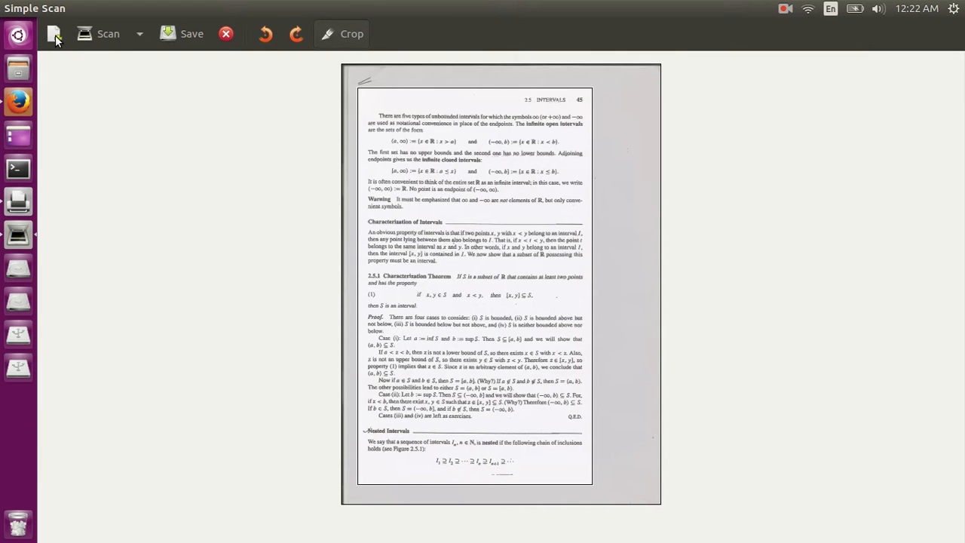
pyautogui.moveTo(54, 34)
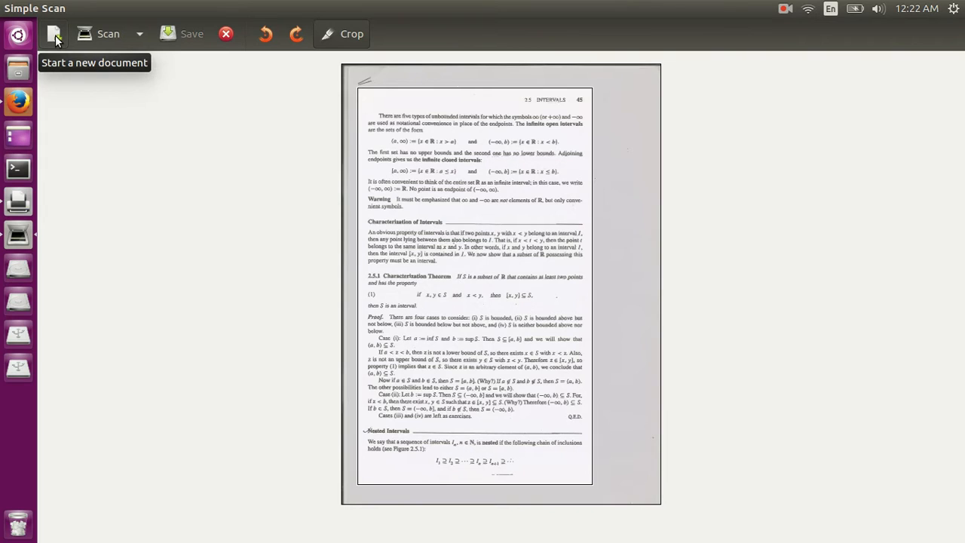
# Step: Start a new empty document in Simple Scan, clearing the saved scan
pyautogui.click(54, 34)
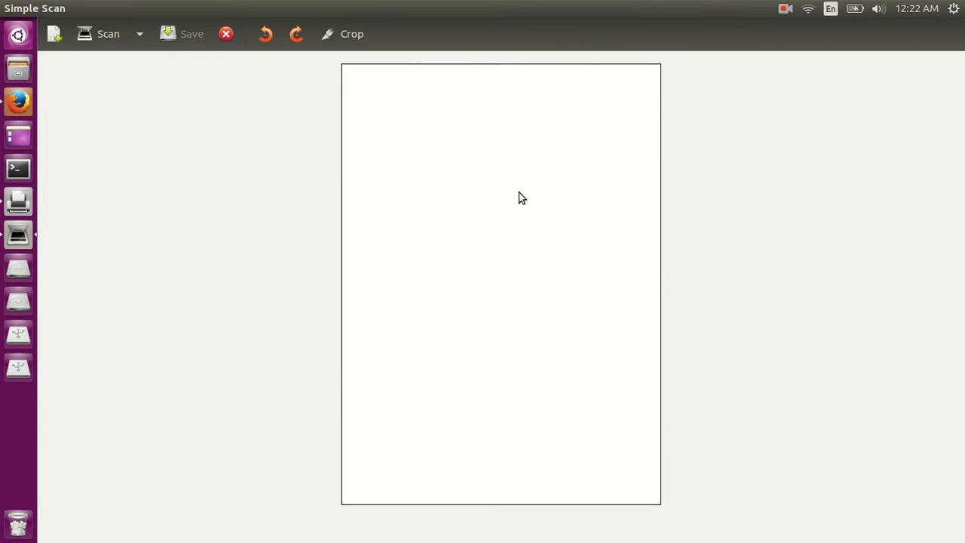
pyautogui.moveTo(25, 32)
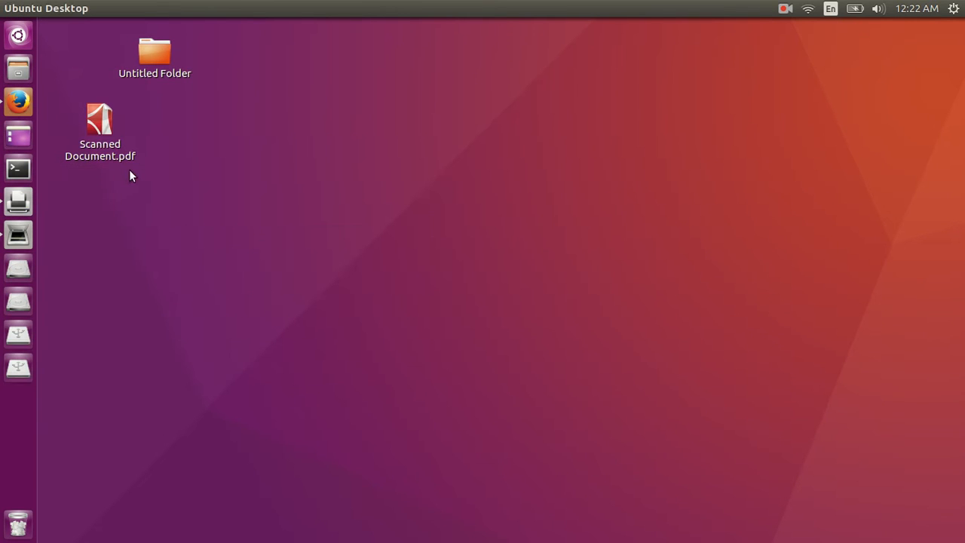
pyautogui.doubleClick(99, 121)
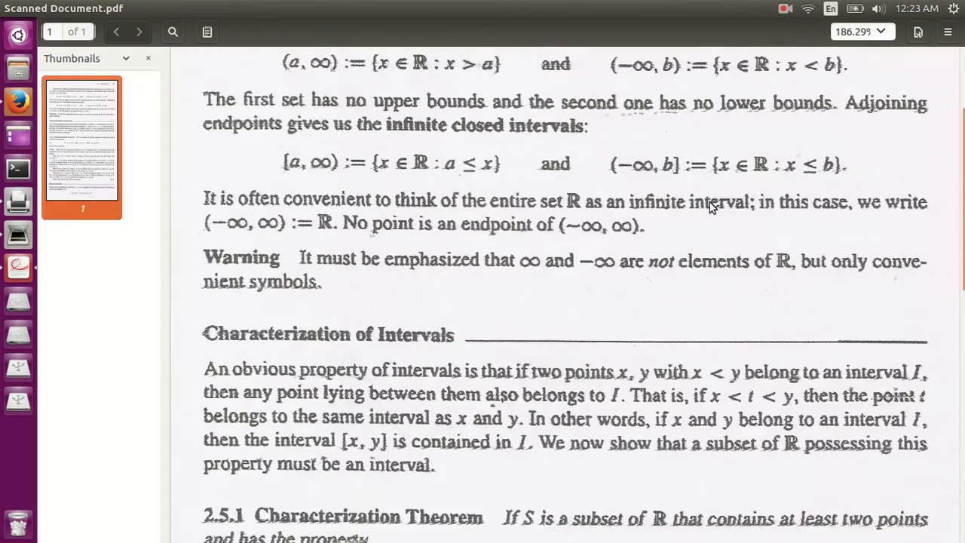
pyautogui.scroll(-3)
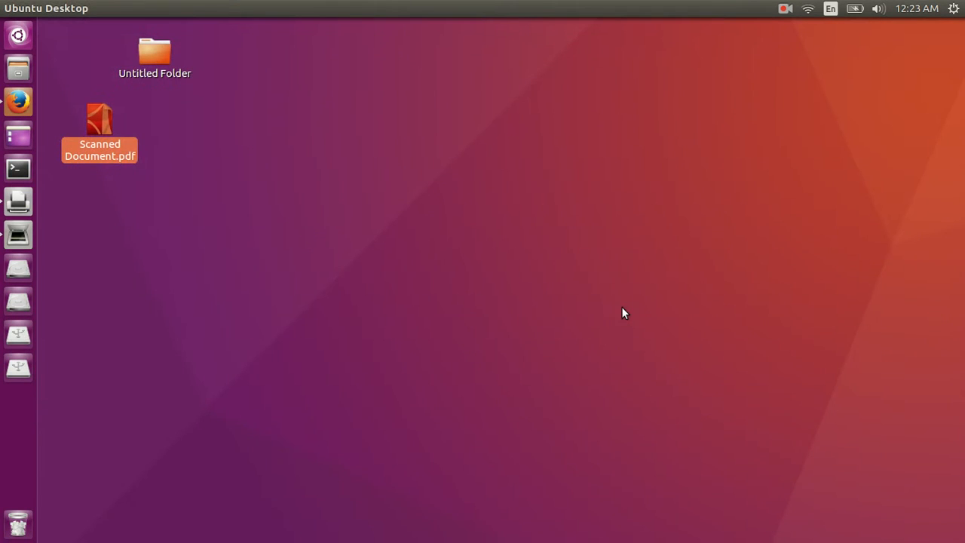
pyautogui.click(785, 9)
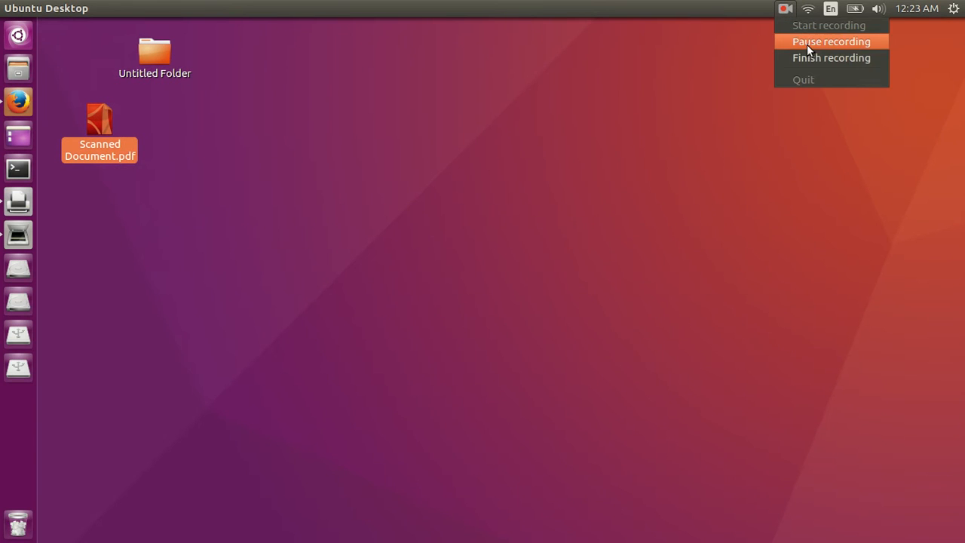
pyautogui.moveTo(830, 58)
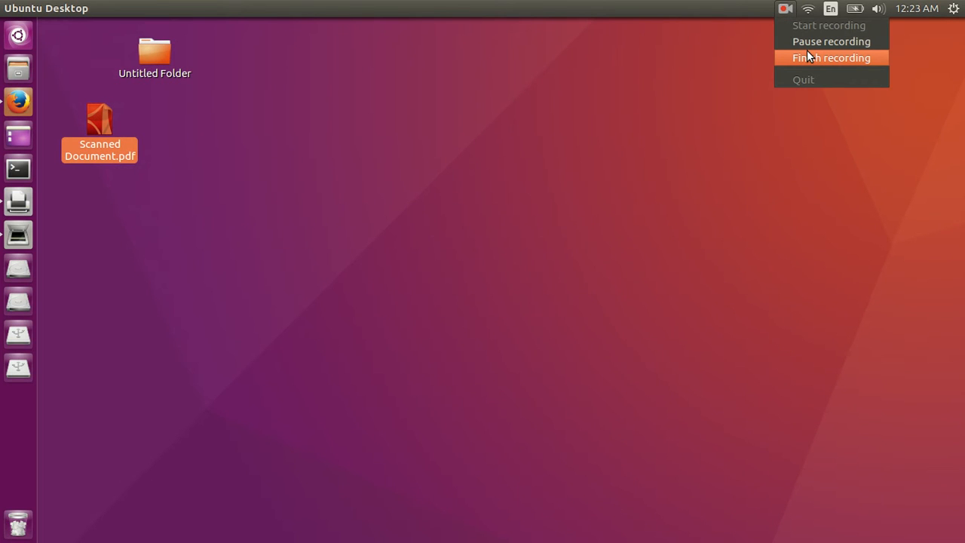